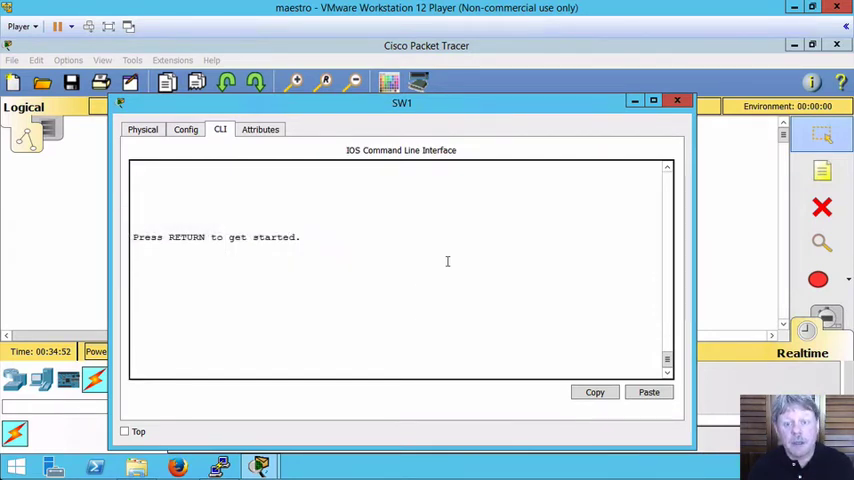
Wake SW1's console session to show the message of the day
key("return")
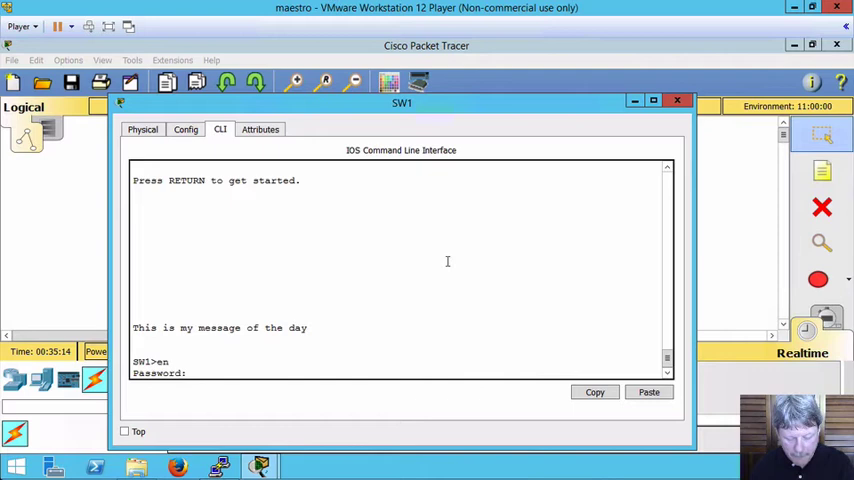
Enter global configuration mode on SW1 with 'conf t'
type("conf t")
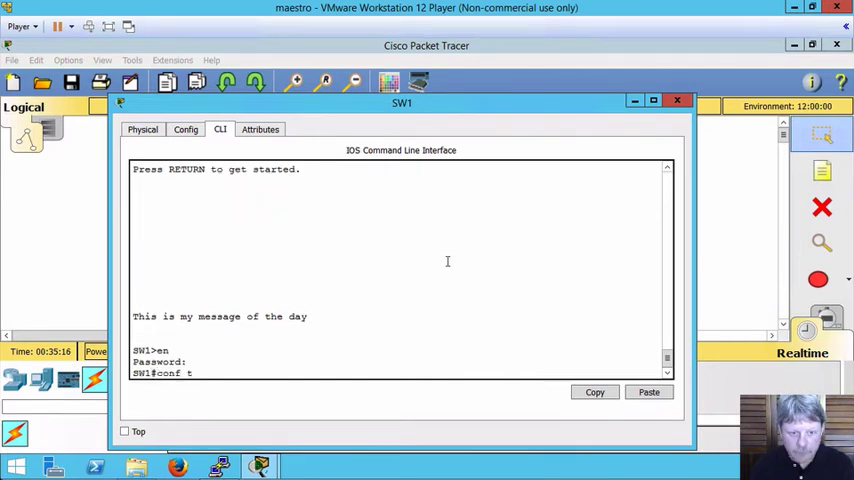
key("Return")
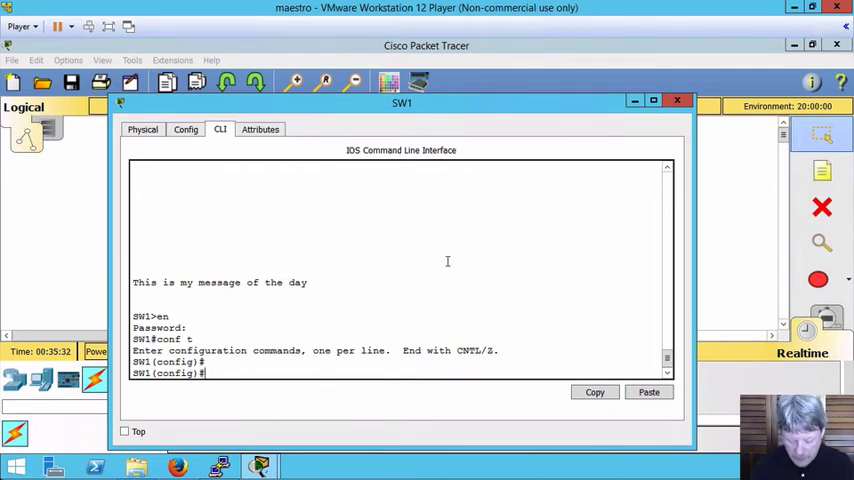
Configure console line 0 and enable 'login' on it
type("line con")
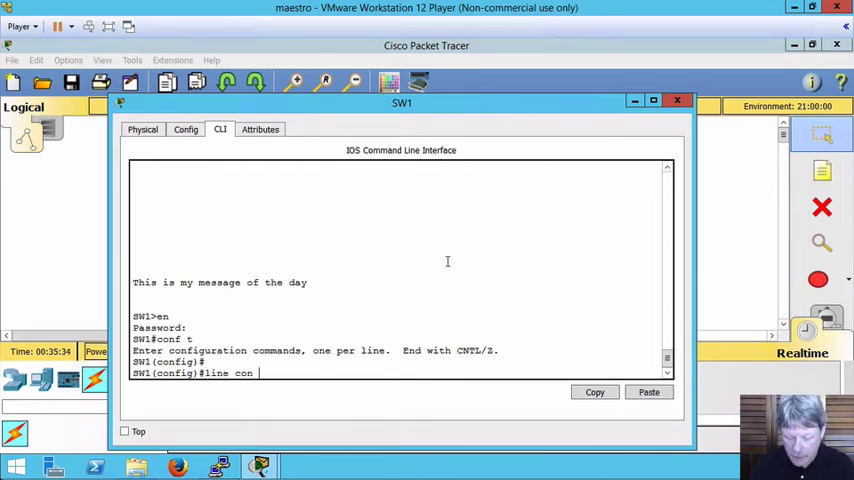
type("0")
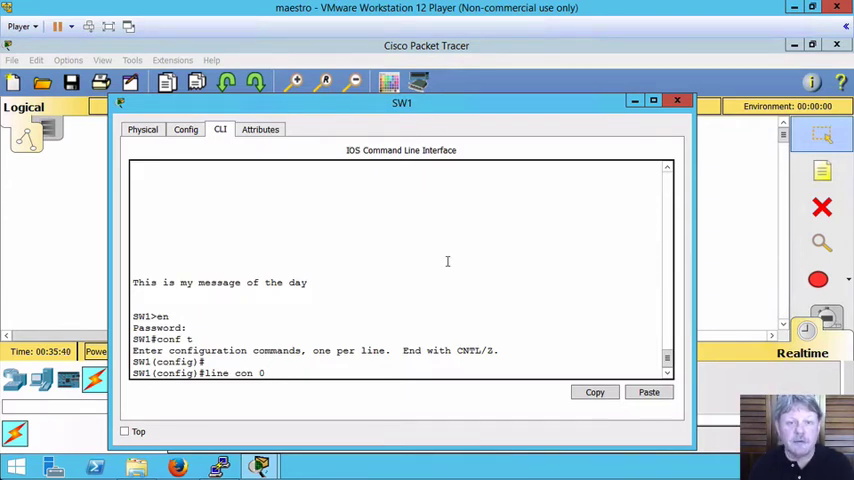
key("Return")
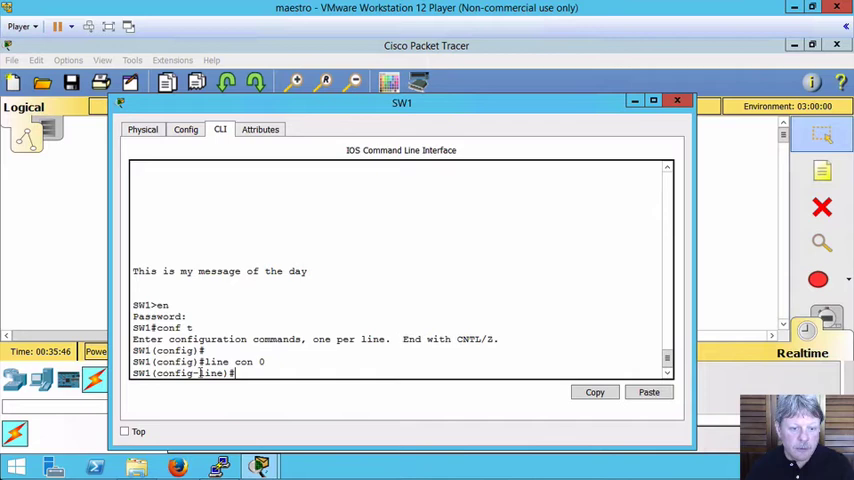
double_click(210, 373)
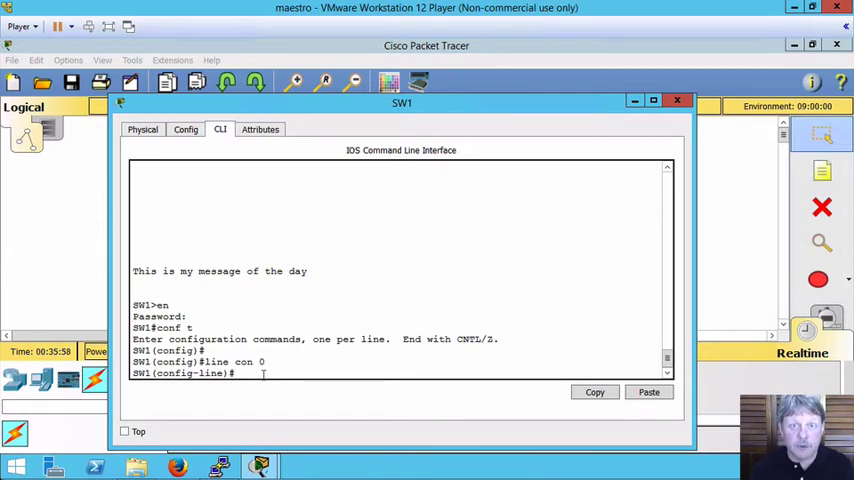
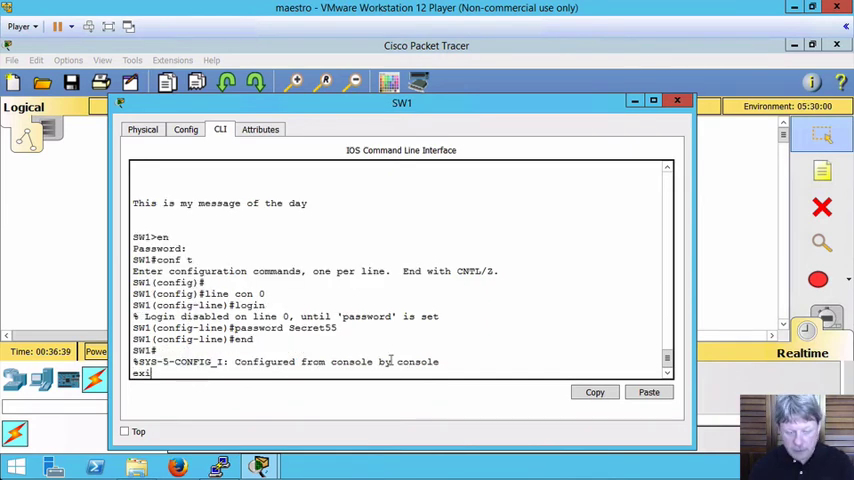